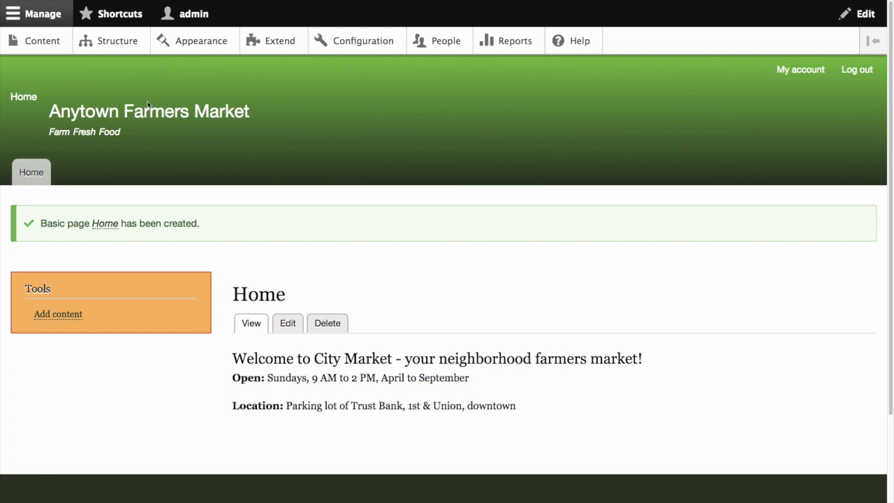
pyautogui.moveTo(42, 40)
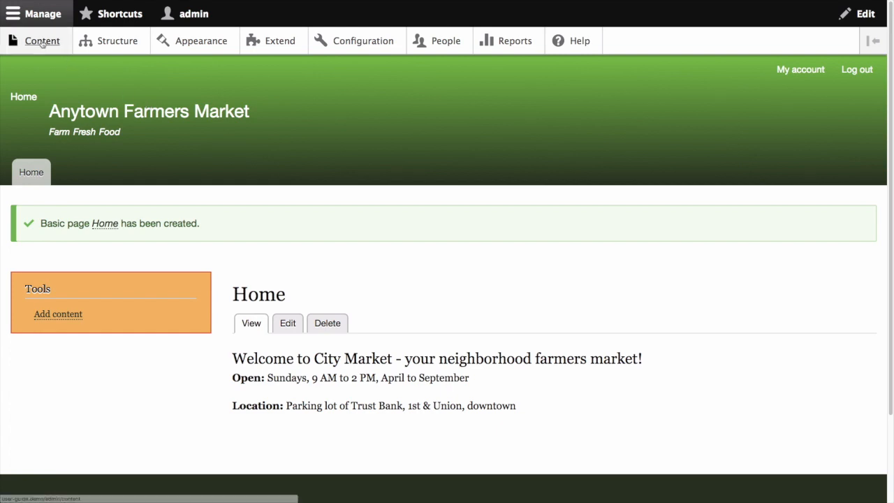
# Step: Show the site's content list with the published Home basic page
pyautogui.click(42, 40)
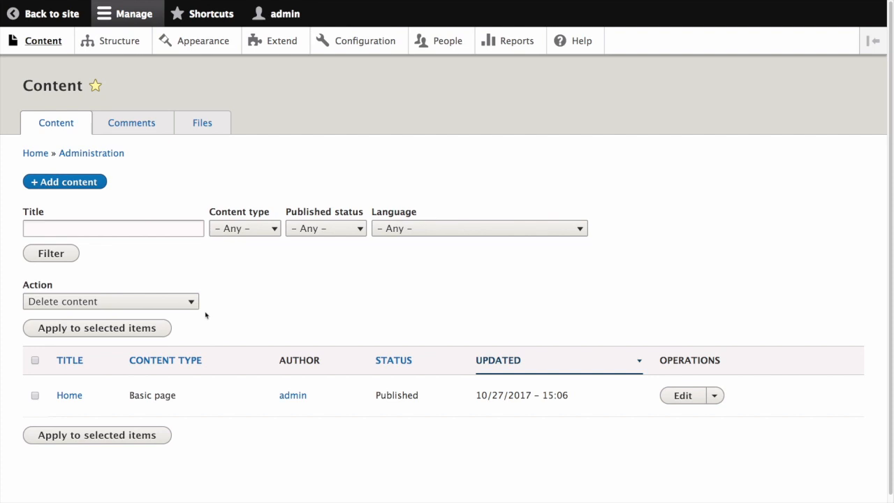
pyautogui.moveTo(164, 386)
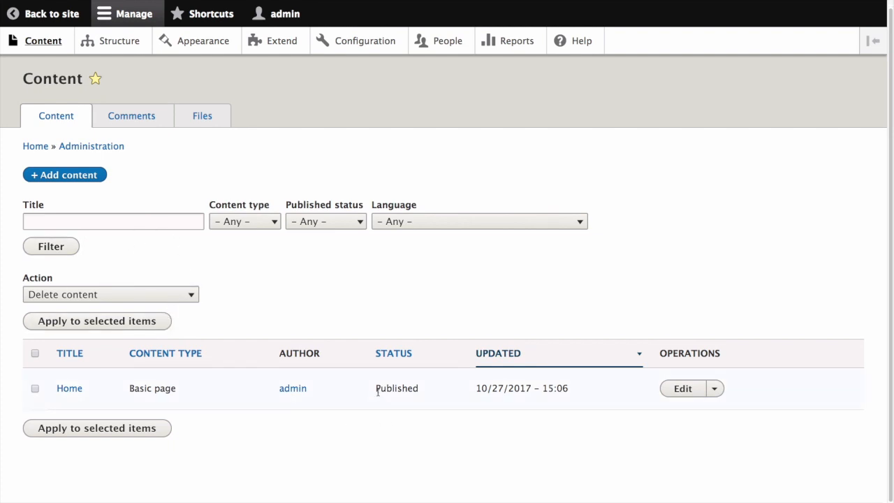
pyautogui.moveTo(548, 399)
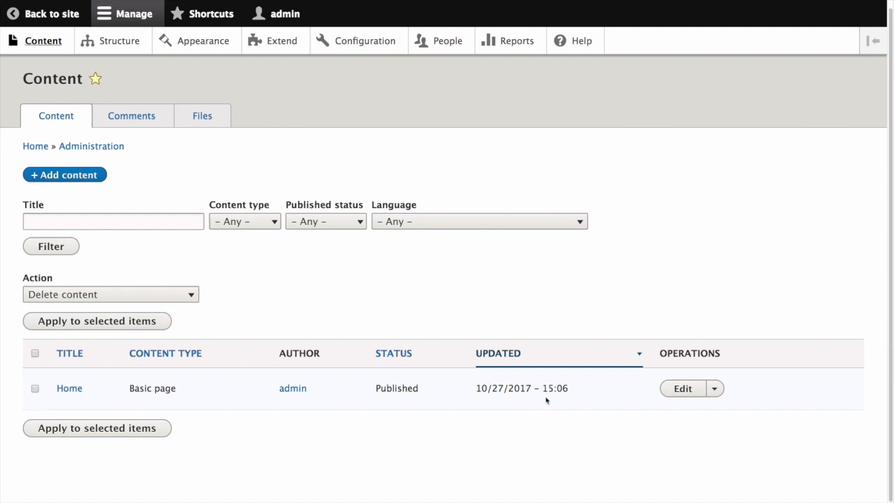
pyautogui.moveTo(572, 398)
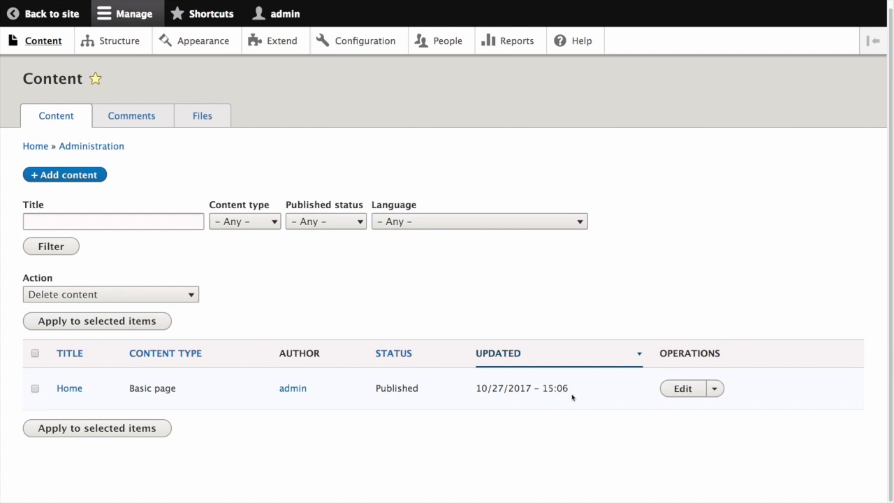
# Step: Edit the Home page so its body lists hours as Sundays, 8 AM to 1 PM
pyautogui.click(681, 388)
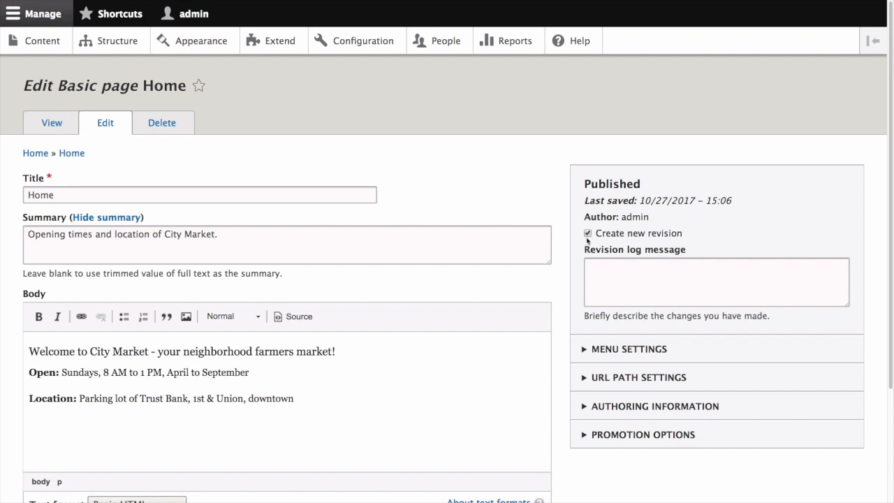
pyautogui.moveTo(683, 260)
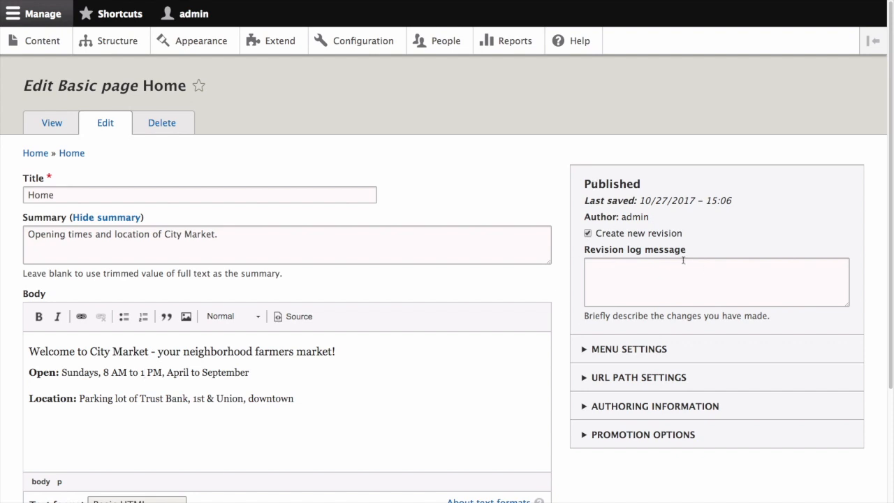
# Step: Save the Home page as a new revision with log message 'Updated hours'
pyautogui.click(715, 282)
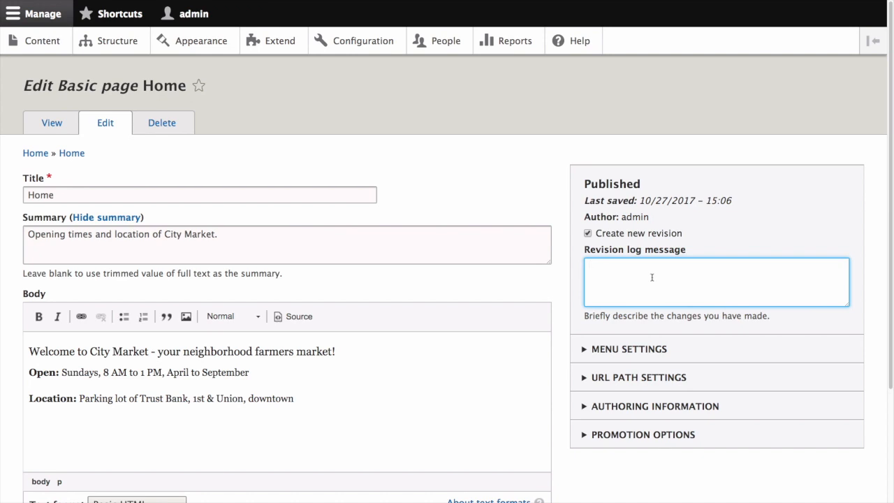
pyautogui.write('Updated hours')
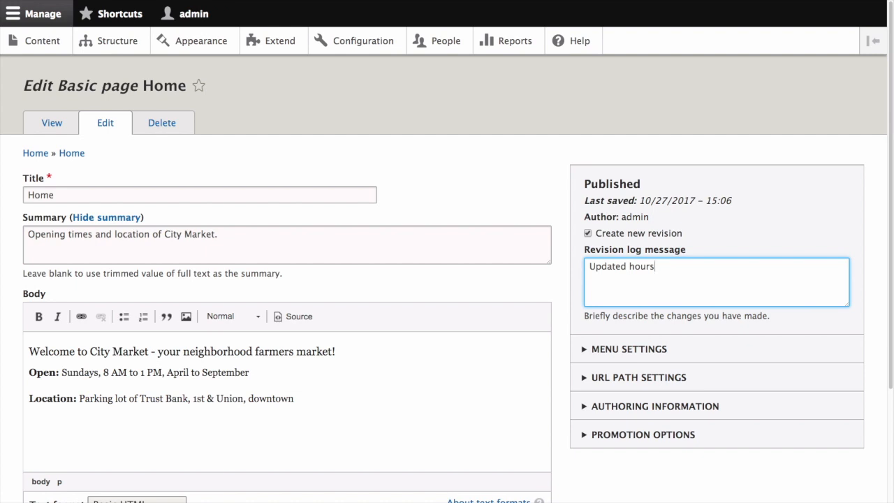
pyautogui.moveTo(651, 277)
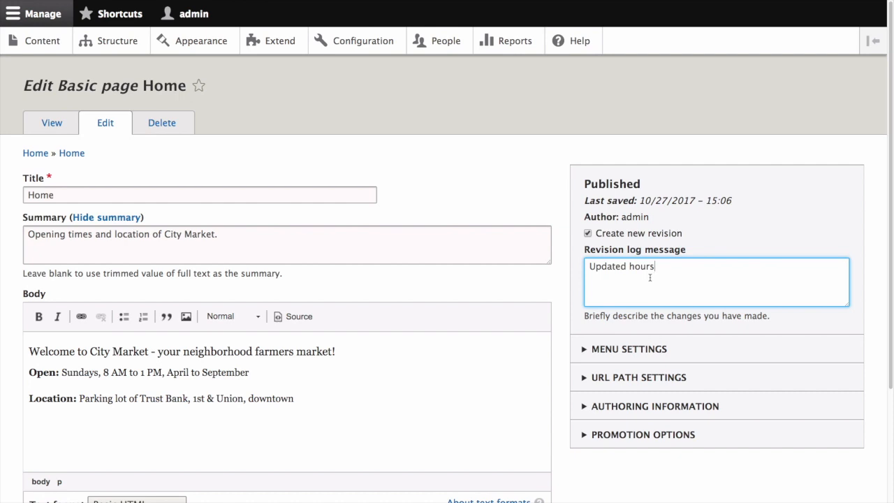
pyautogui.scroll(-3)
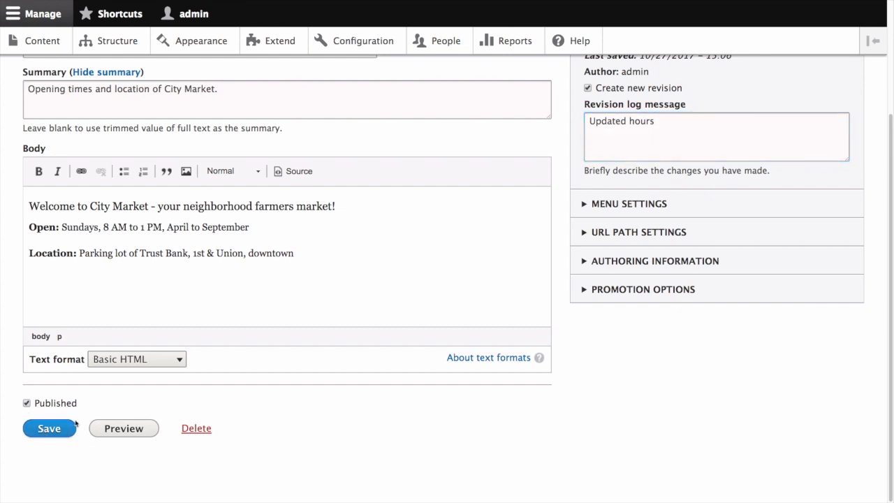
pyautogui.click(49, 427)
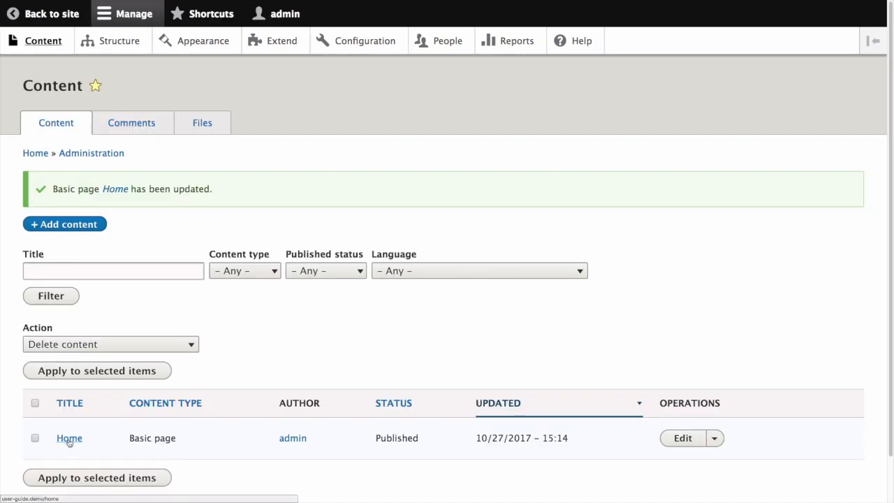
# Step: View the updated Home page and its revision history showing the new current revision
pyautogui.click(70, 439)
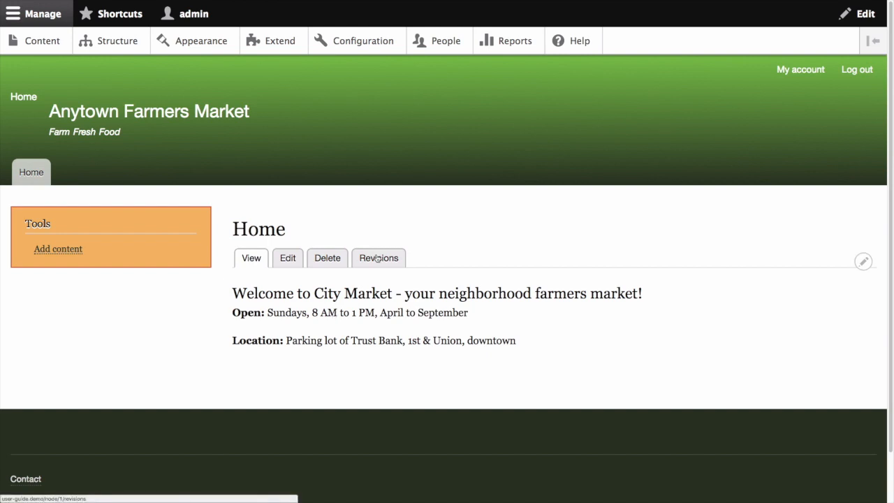
pyautogui.click(378, 257)
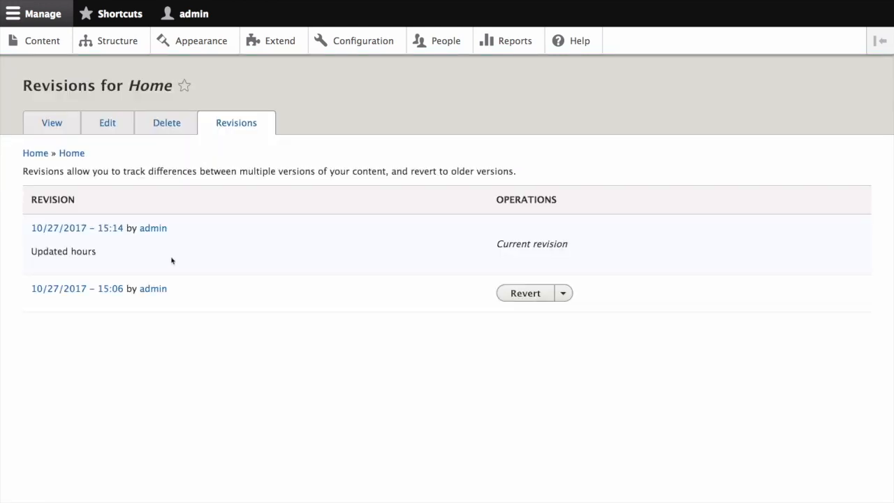